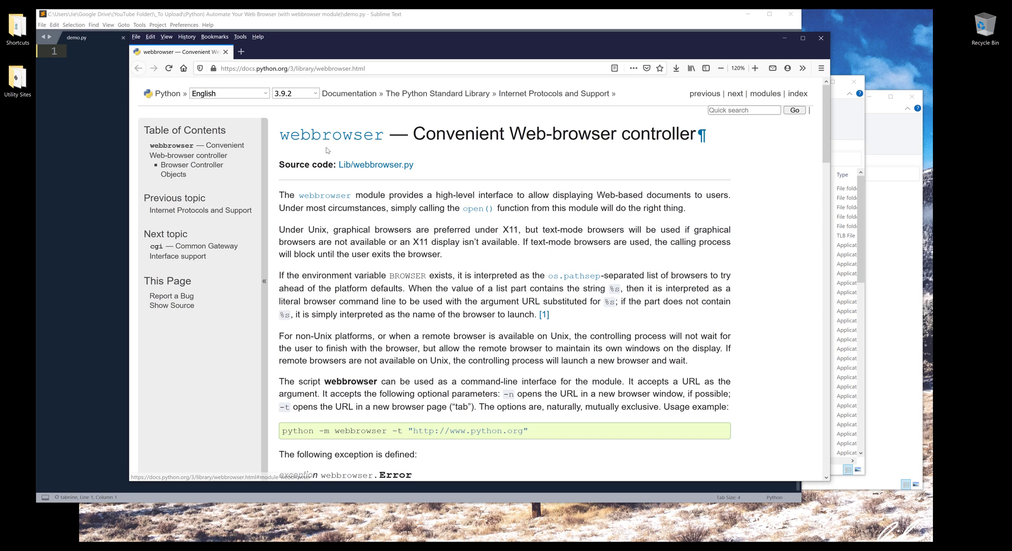
{"action": "mouse_move", "coordinate": [536, 133]}
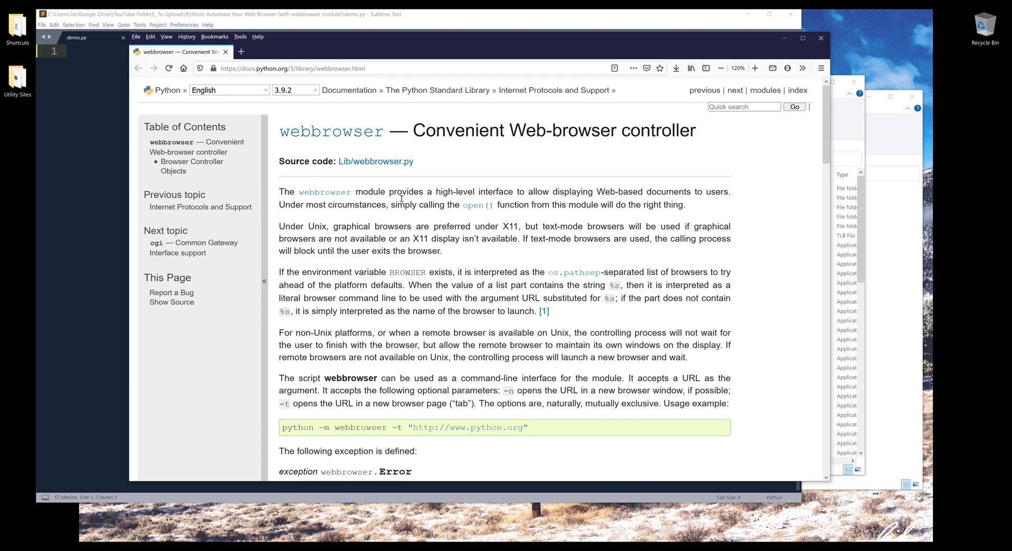
- Scroll down through the Python webbrowser module documentation in Firefox
{"action": "scroll", "scroll_direction": "down", "scroll_amount": 3}
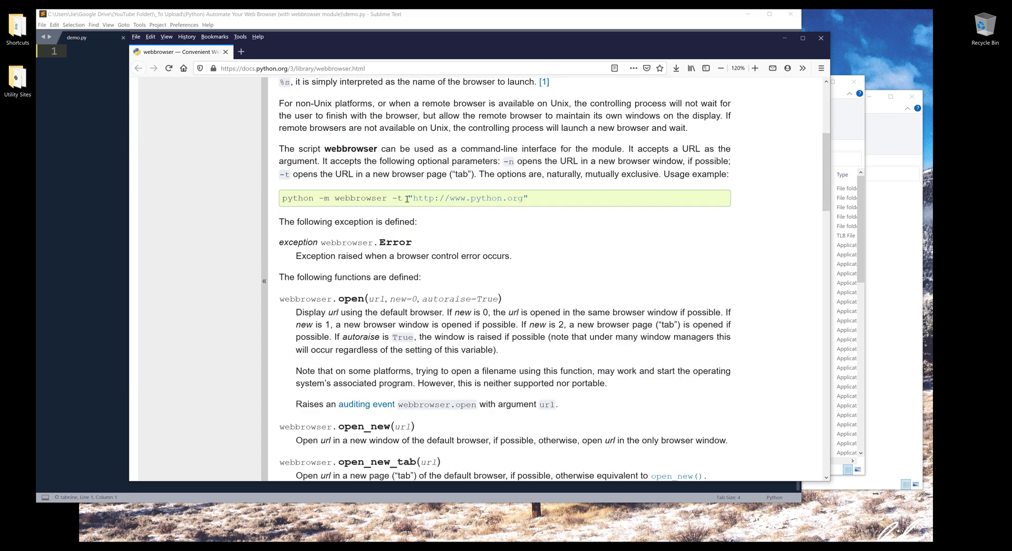
{"action": "scroll", "scroll_direction": "down", "scroll_amount": 3}
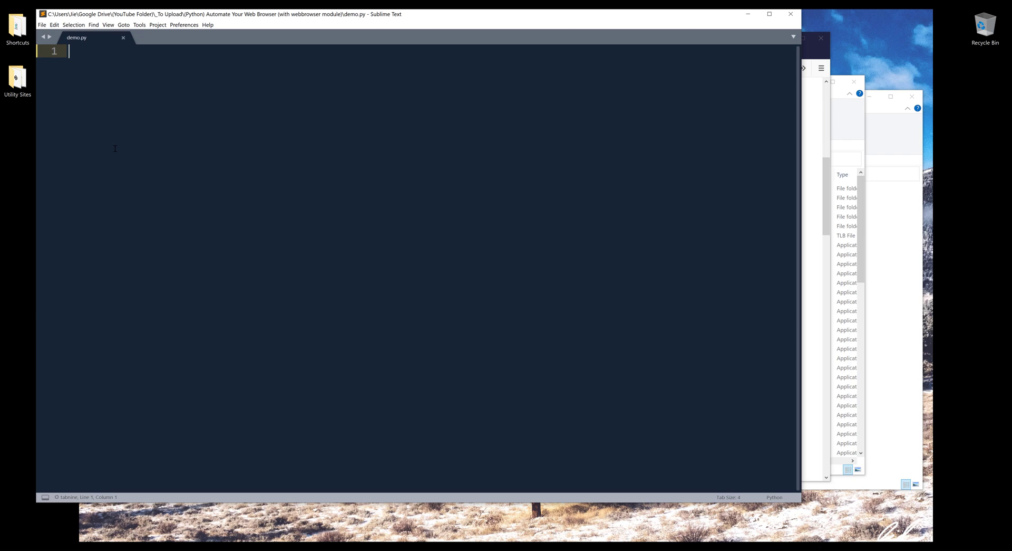
- Import webbrowser and time at the top of demo.py
{"action": "type", "text": "import"}
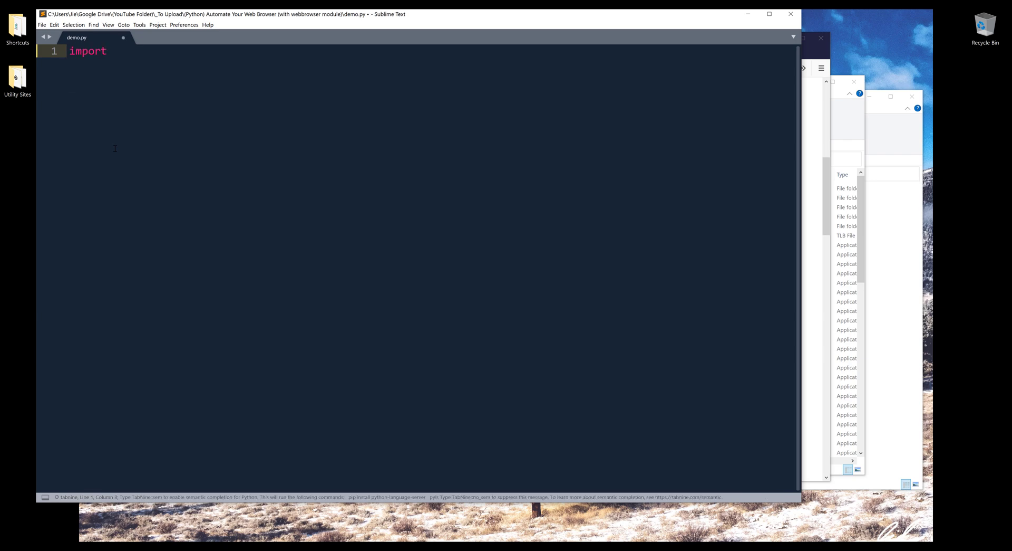
{"action": "type", "text": "webbrowser"}
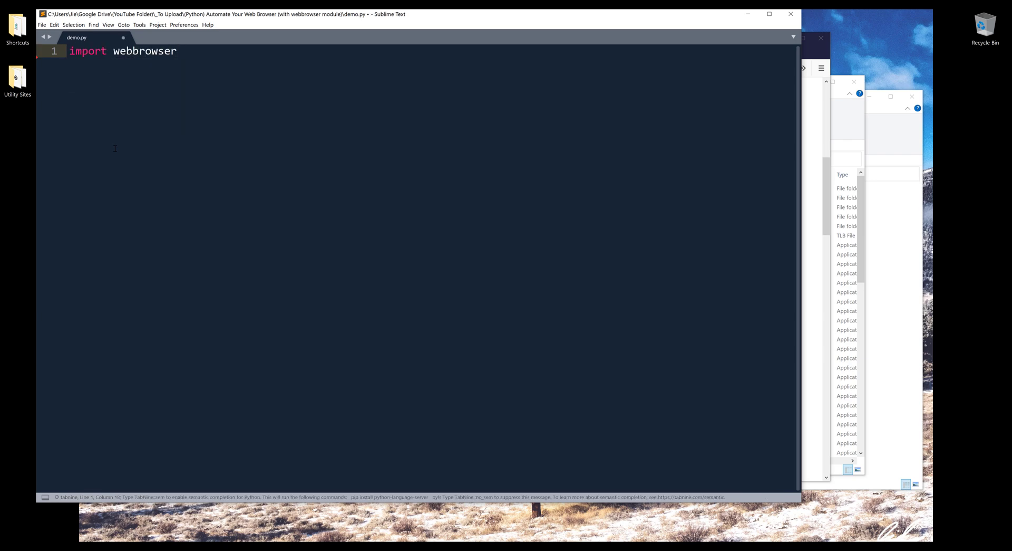
{"action": "type", "text": "import time"}
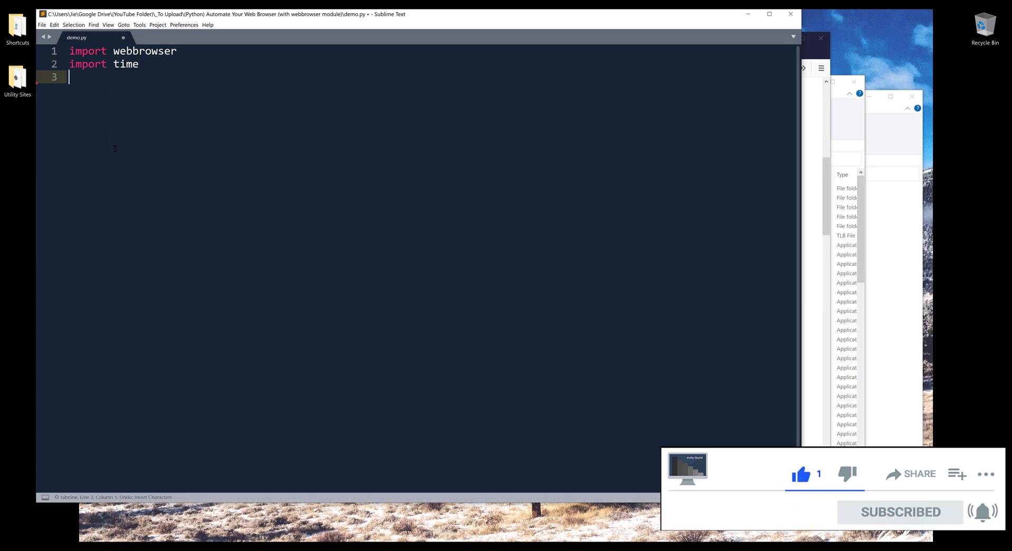
- Set url1 to 'Python.org' and begin the url2 variable
{"action": "type", "text": "url"}
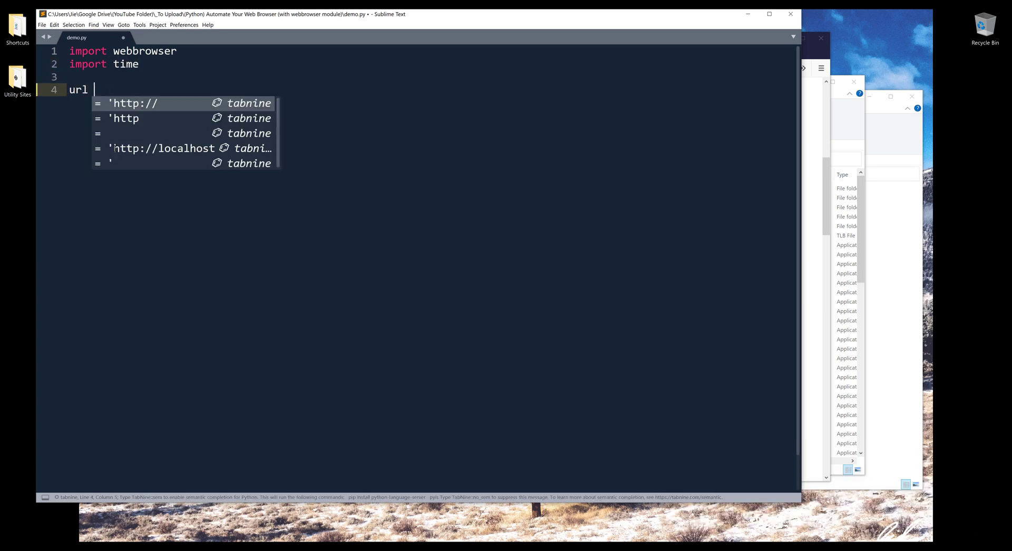
{"action": "type", "text": "1 ="}
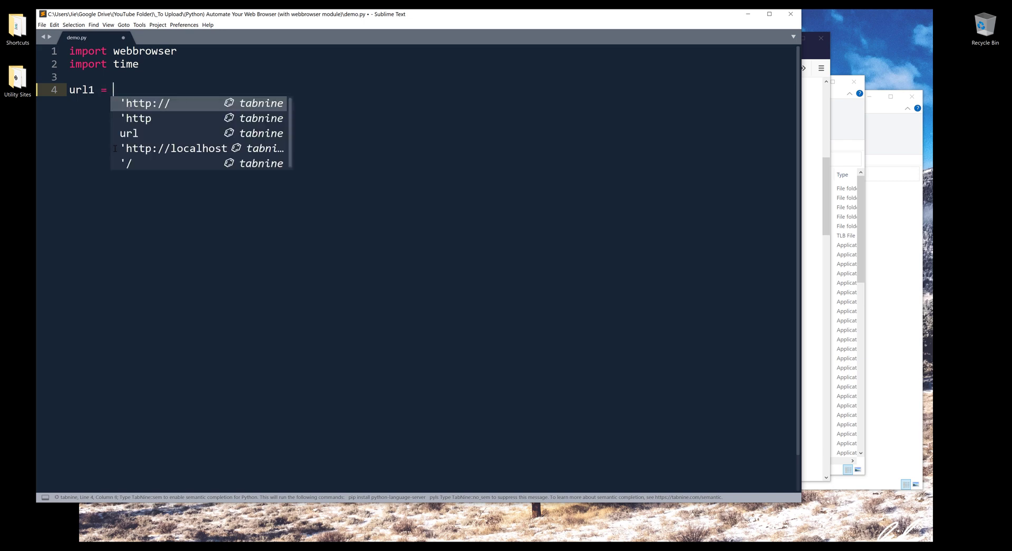
{"action": "type", "text": "'"}
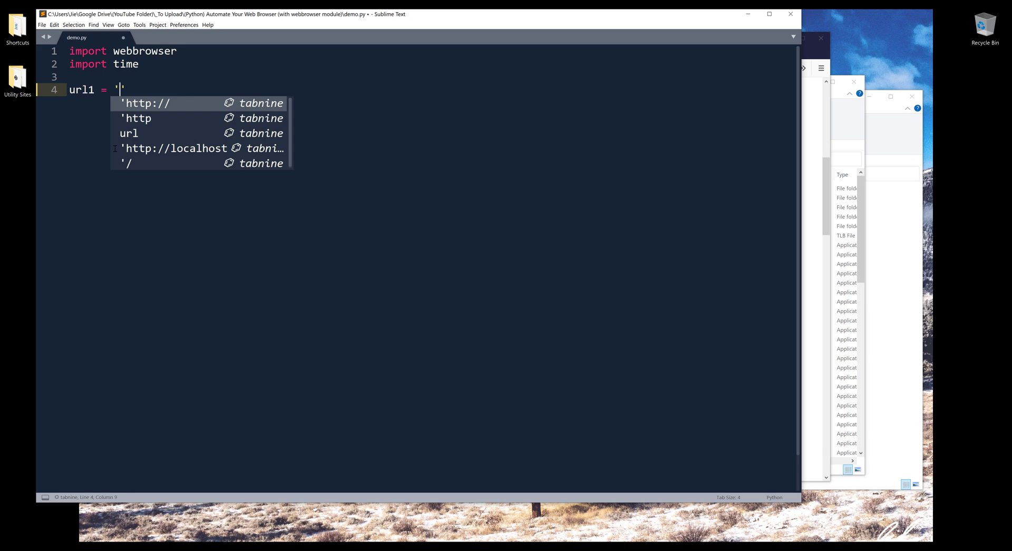
{"action": "type", "text": "Python.org"}
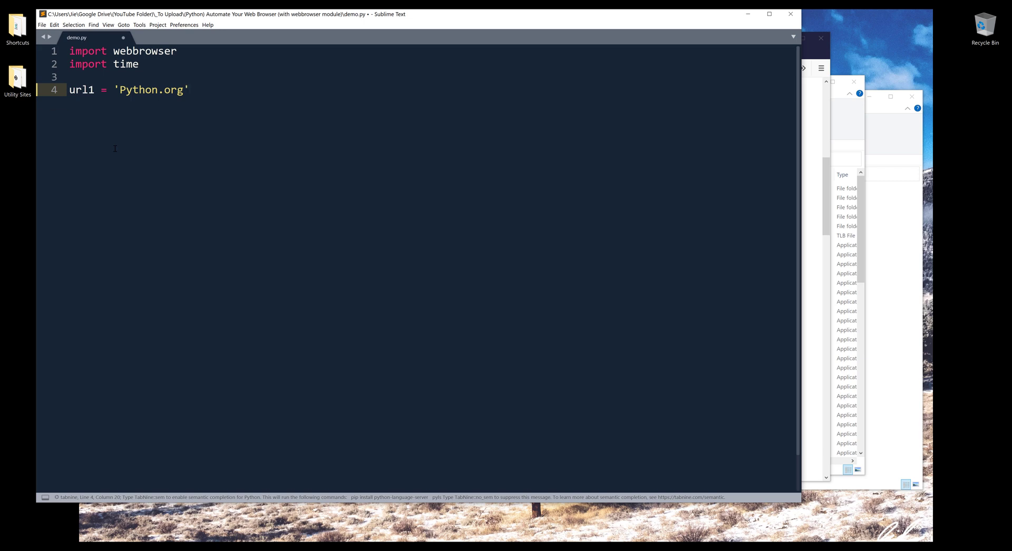
{"action": "type", "text": "url2"}
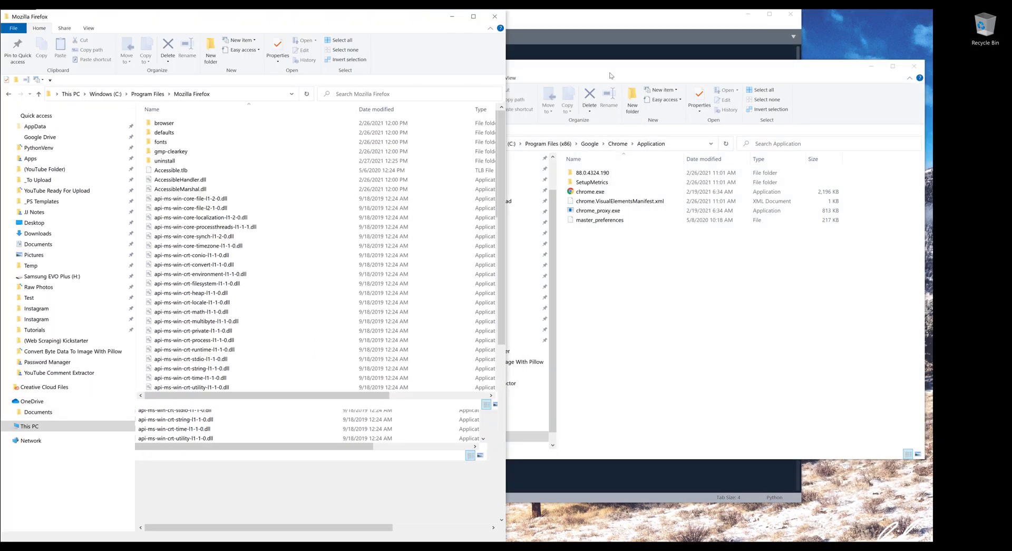
- Select firefox.exe in the Mozilla Firefox folder and chrome.exe in Chrome's Application folder
{"action": "left_click", "coordinate": [894, 67]}
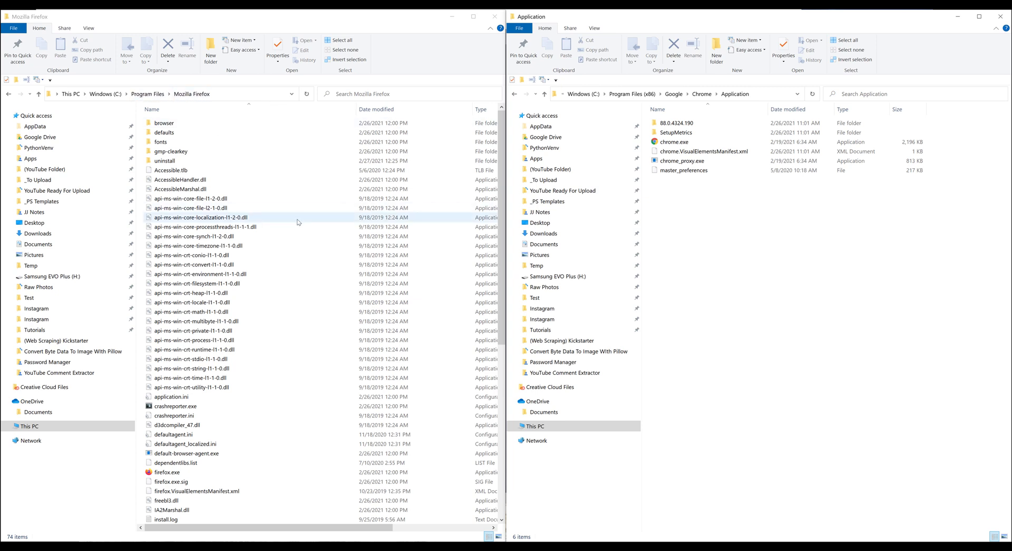
{"action": "left_click", "coordinate": [167, 471]}
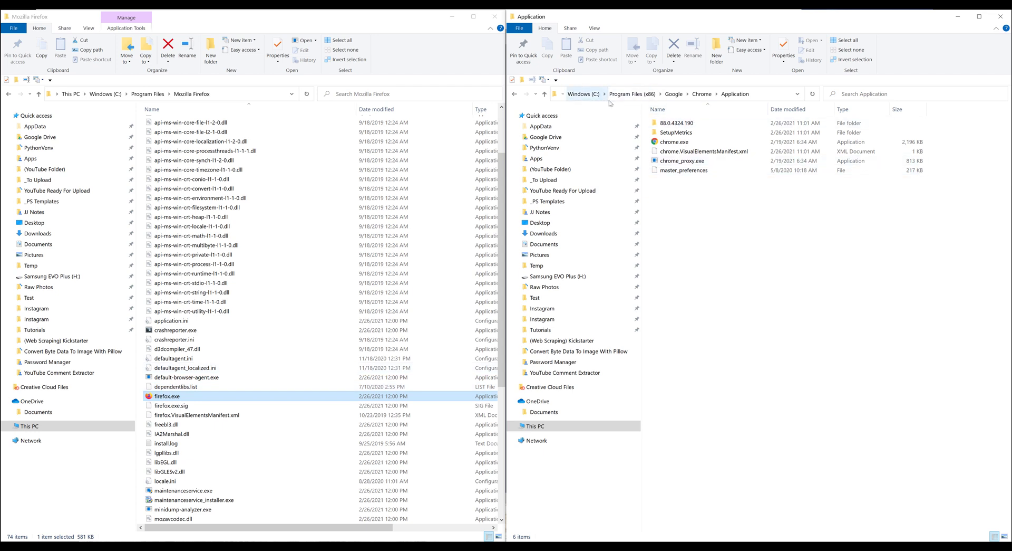
{"action": "mouse_move", "coordinate": [632, 93]}
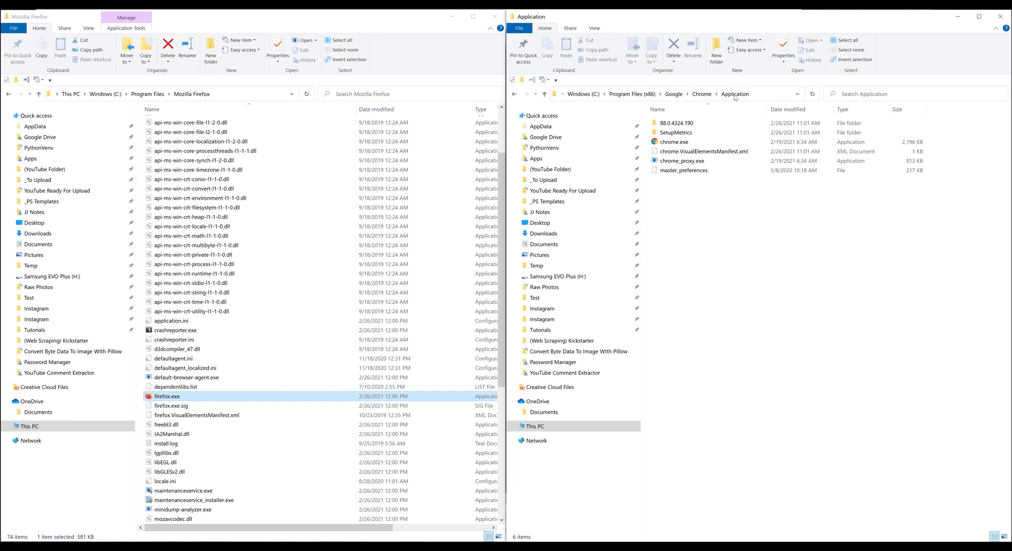
{"action": "left_click", "coordinate": [676, 142]}
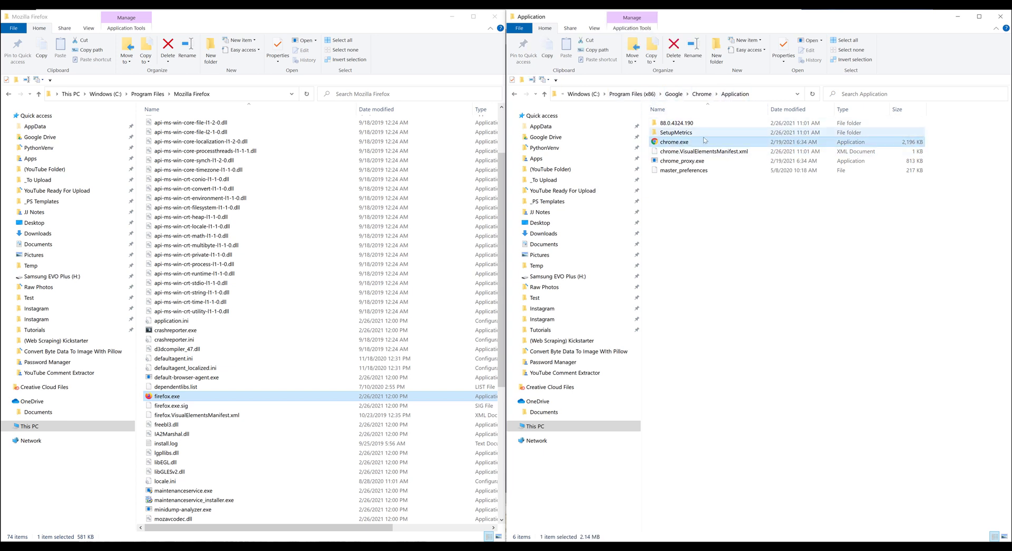
{"action": "mouse_move", "coordinate": [675, 141]}
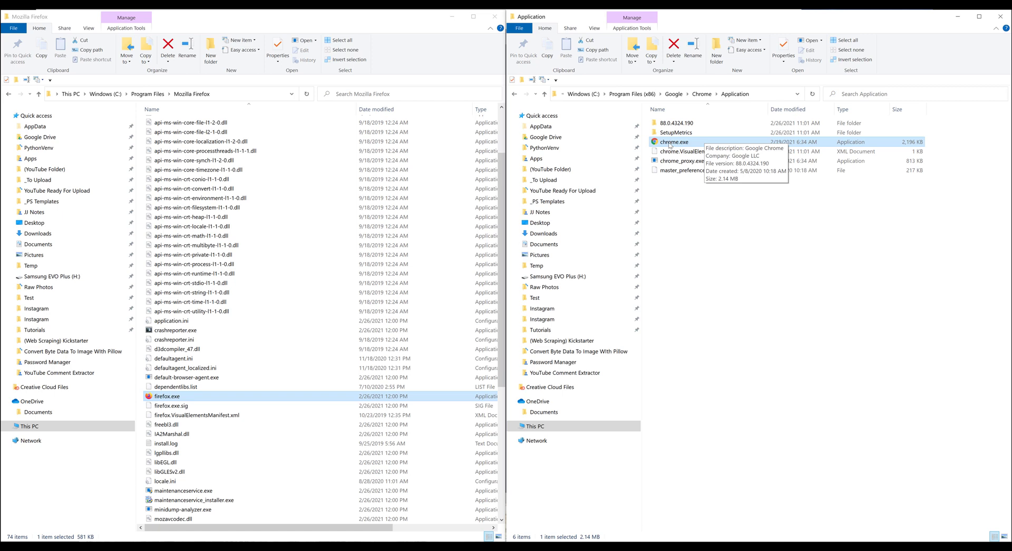
{"action": "mouse_move", "coordinate": [815, 84]}
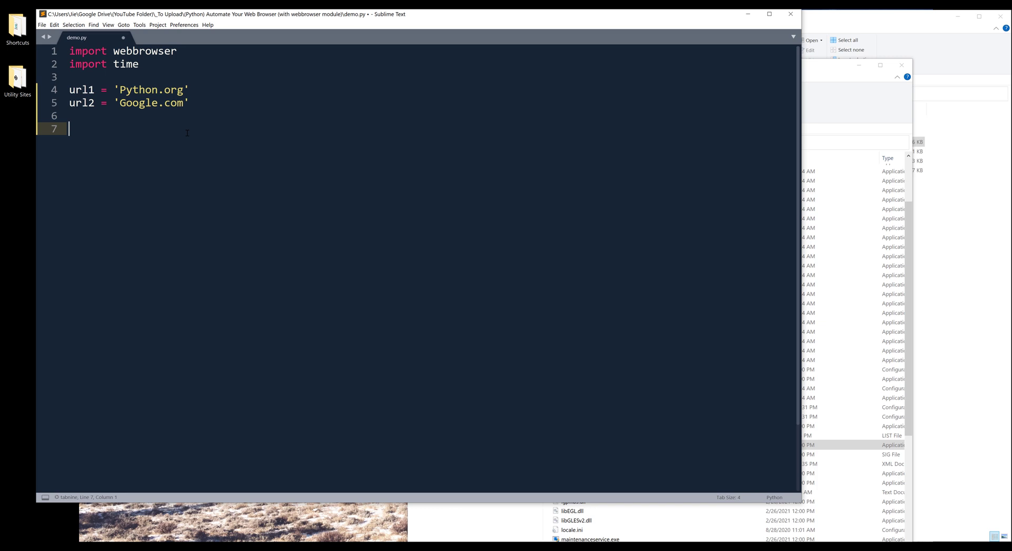
- Begin firefox = webbrowser.Mozilla( and copy firefox.exe's path from Explorer
{"action": "type", "text": "fire"}
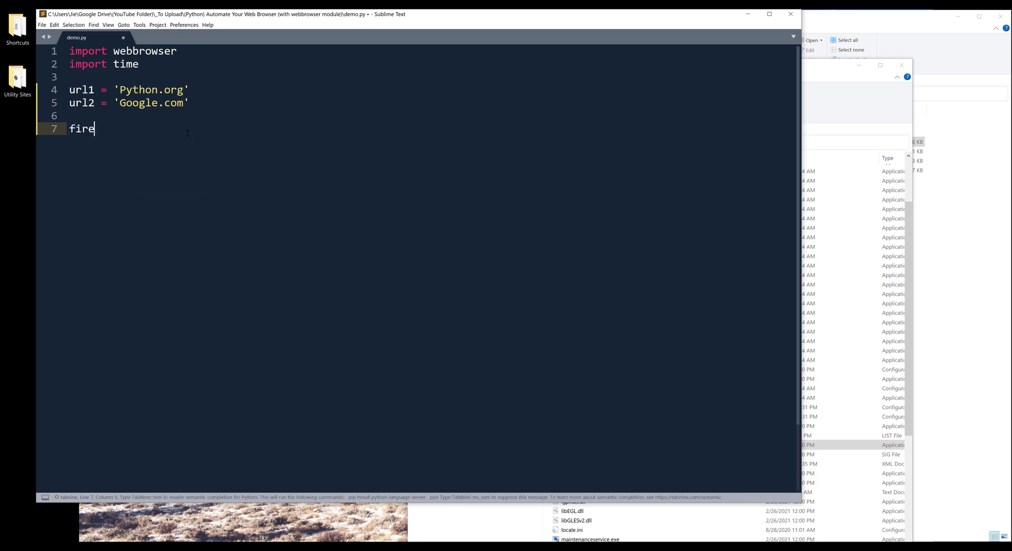
{"action": "key", "text": "backspace"}
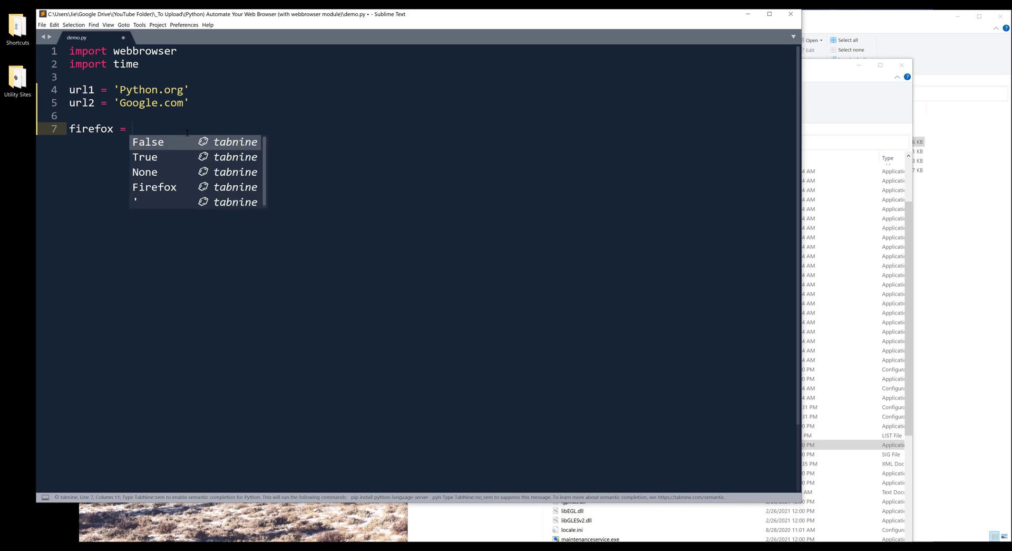
{"action": "type", "text": "webbrowser"}
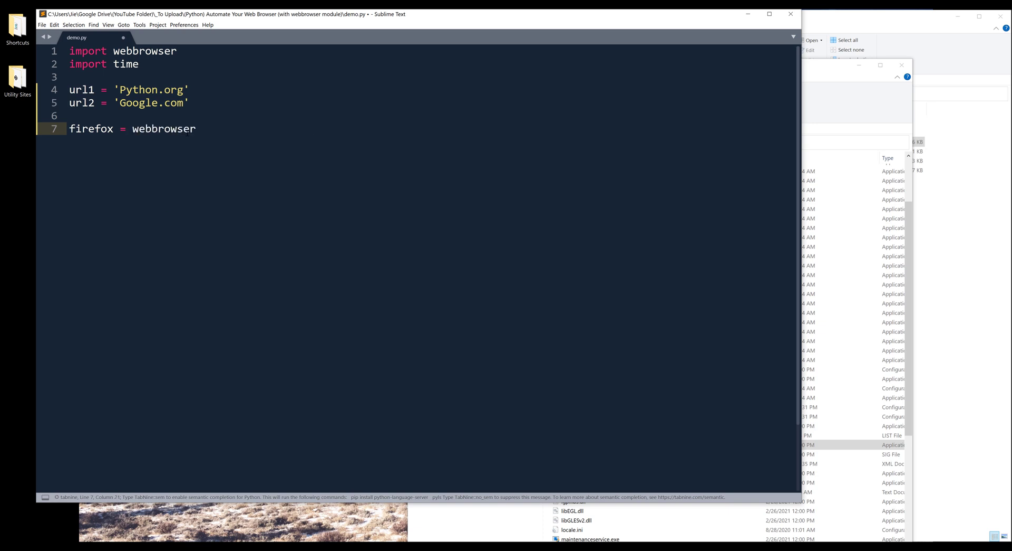
{"action": "type", "text": ".Mozilla(r'"}
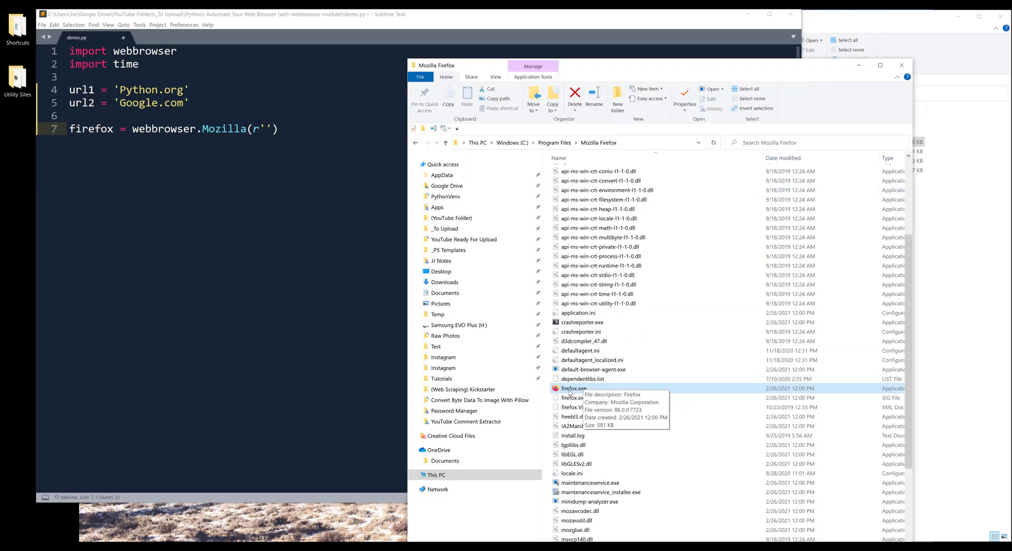
{"action": "right_click", "coordinate": [574, 388]}
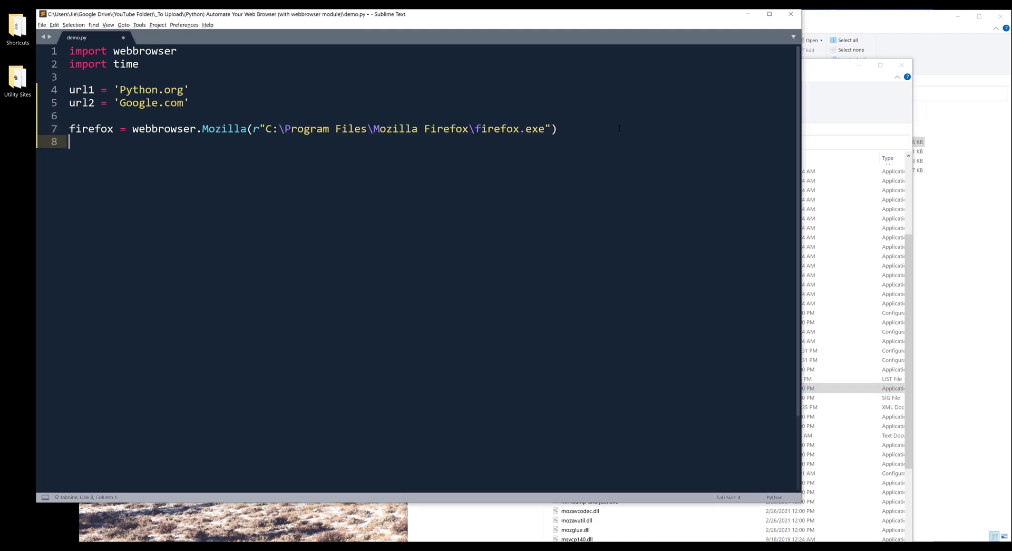
- Add firefox.open_new(url1) to open Python.org in a new window
{"action": "type", "text": "f"}
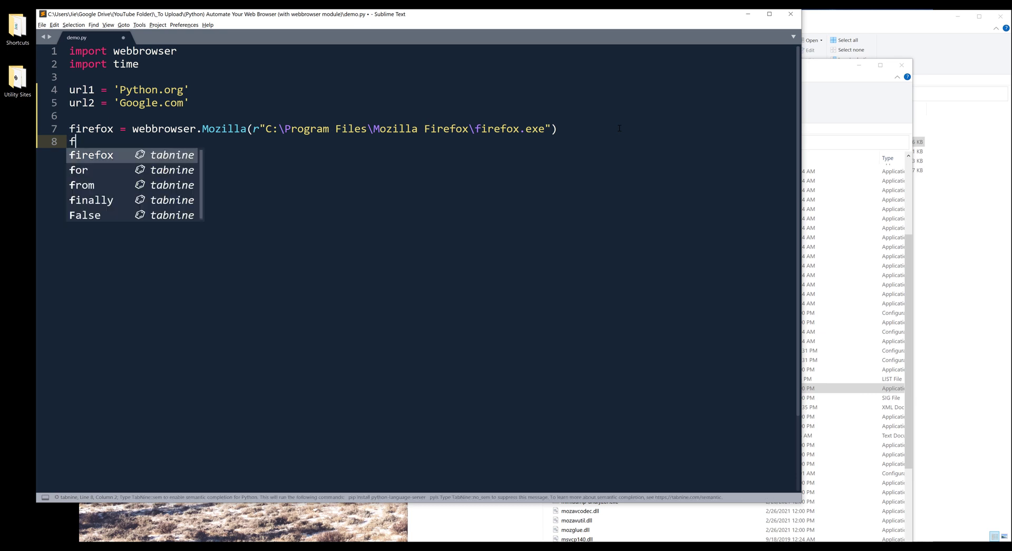
{"action": "type", "text": "irefox."}
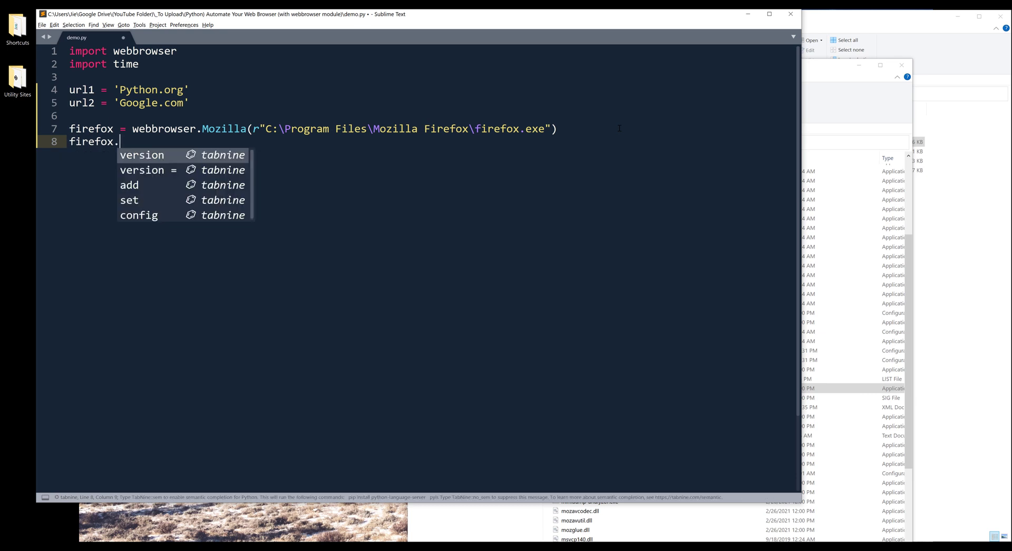
{"action": "type", "text": "open_new"}
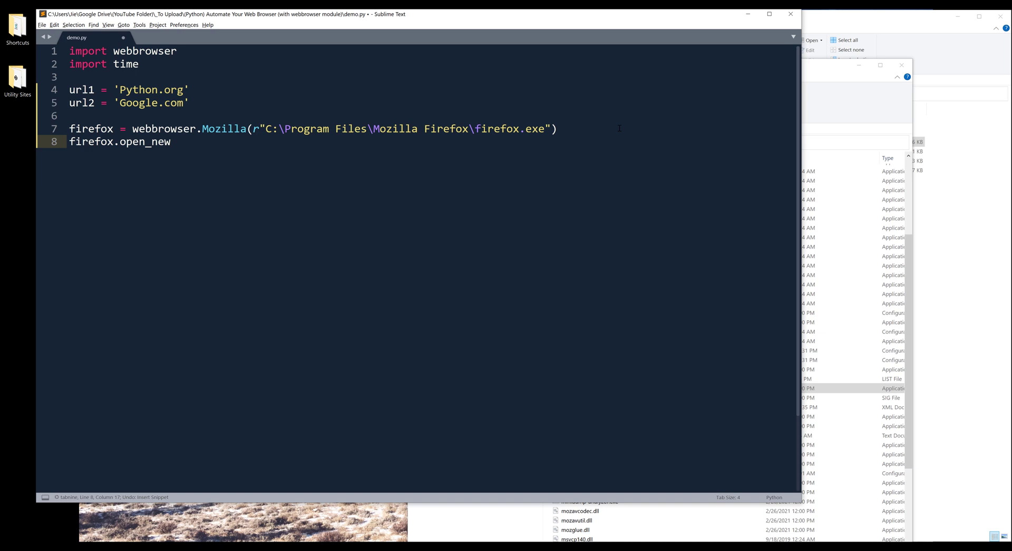
{"action": "type", "text": "()"}
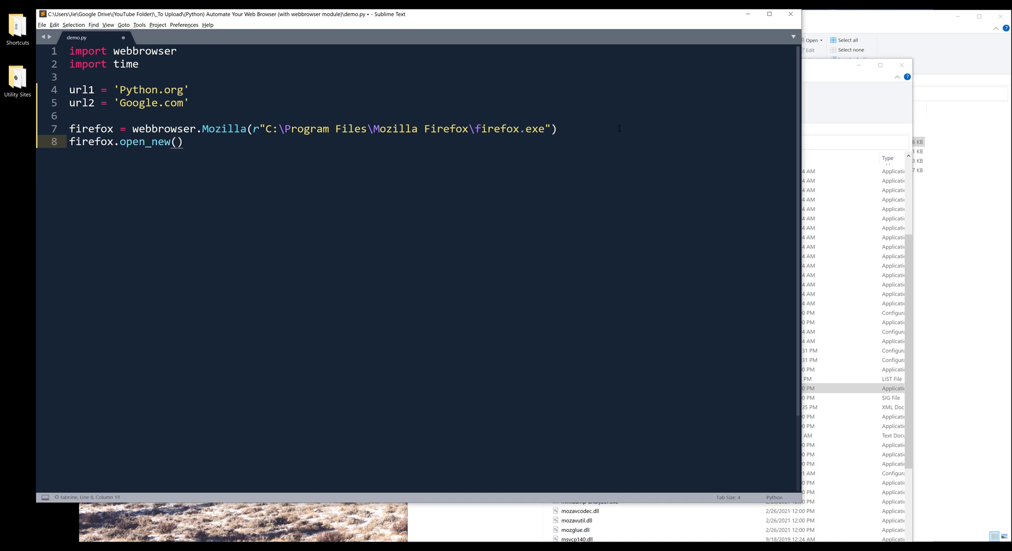
{"action": "type", "text": "url1"}
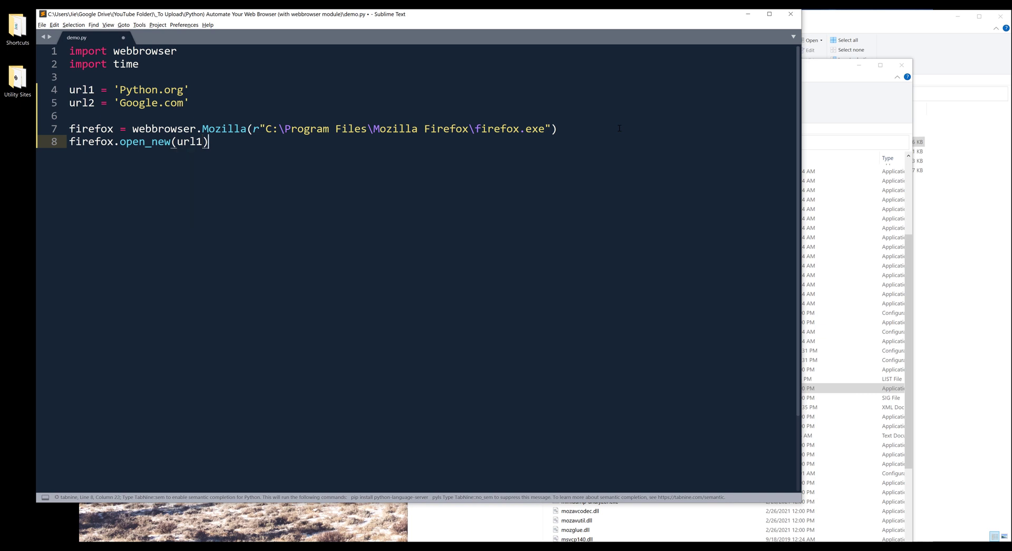
- Add time.sleep(0.5) on the next line
{"action": "type", "text": "time."}
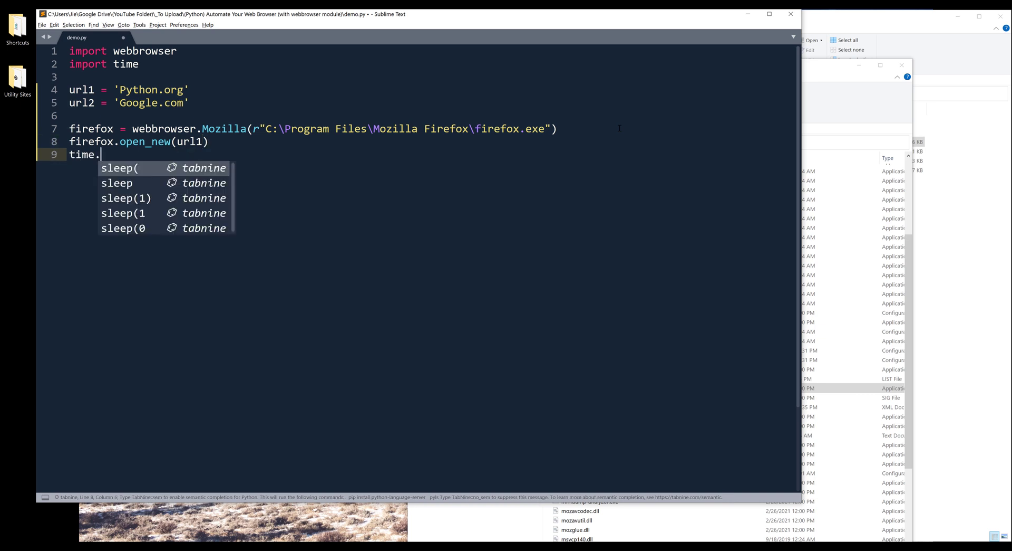
{"action": "type", "text": "sleep("}
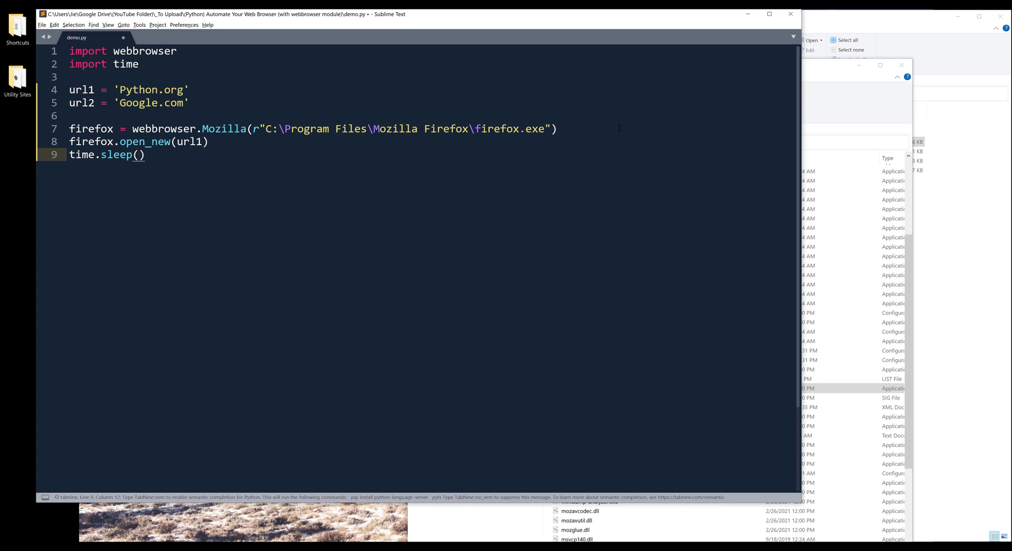
{"action": "type", "text": "0"}
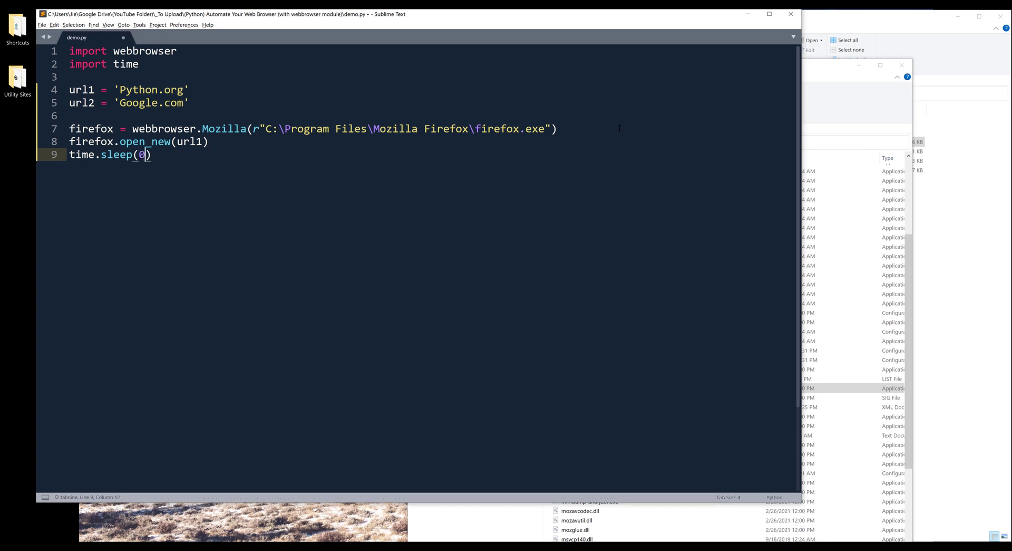
{"action": "type", "text": ".5"}
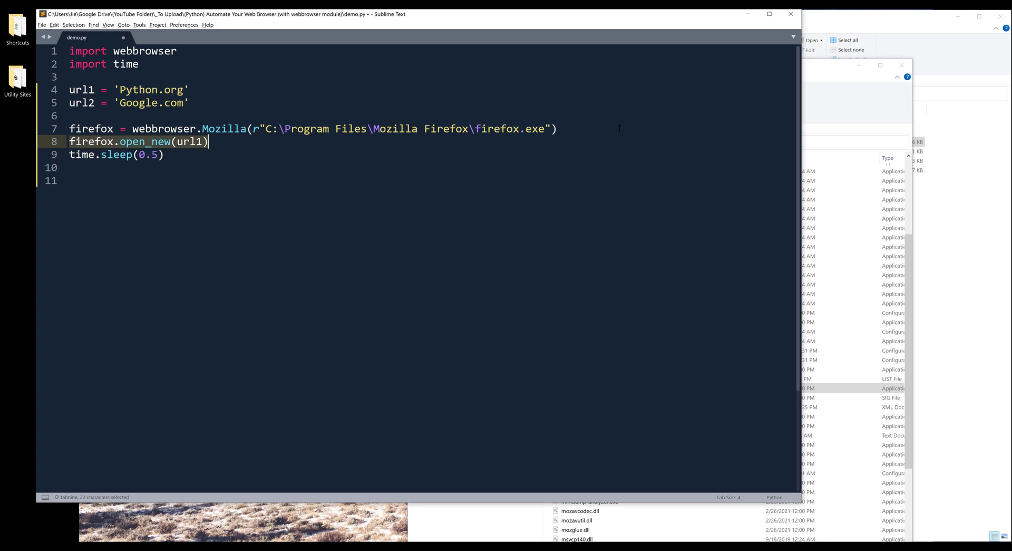
- Make an empty line 10 below the open_new code
{"action": "left_click", "coordinate": [70, 64]}
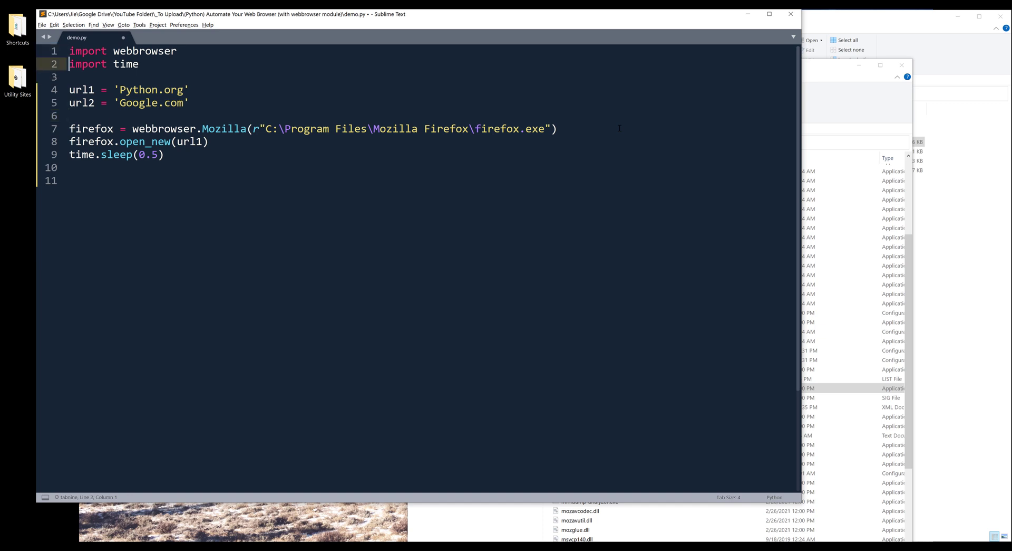
{"action": "left_click", "coordinate": [130, 141]}
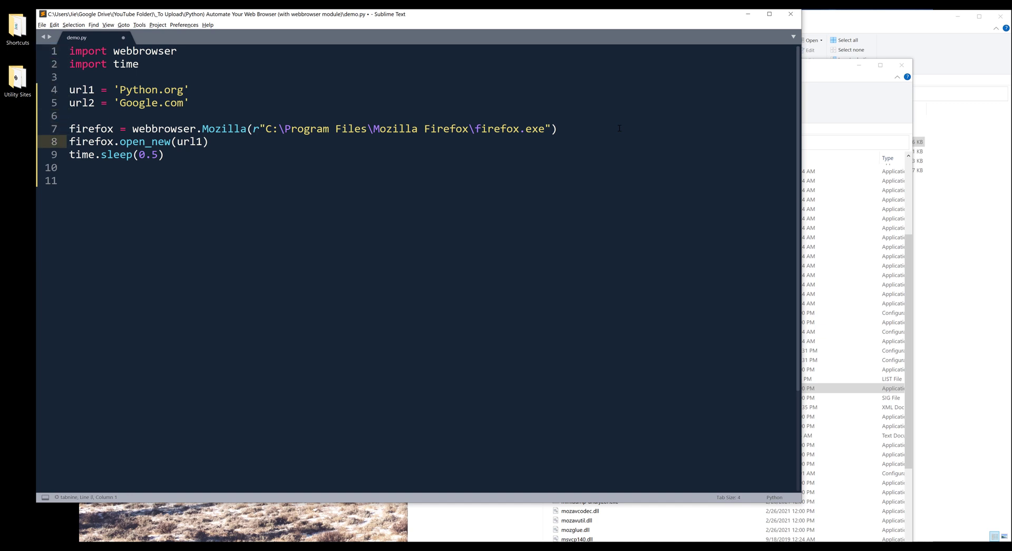
{"action": "key", "text": "enter"}
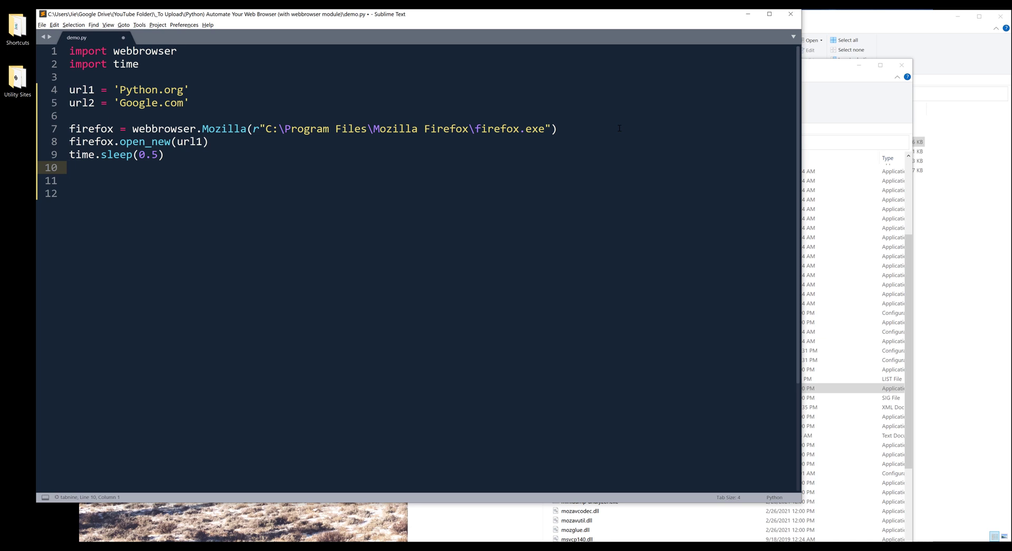
{"action": "left_click", "coordinate": [129, 155]}
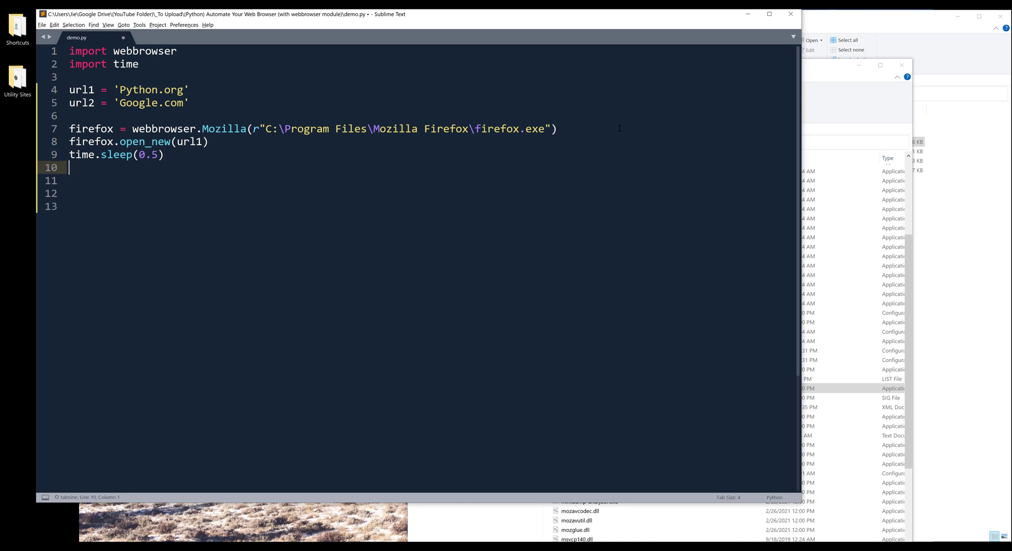
- Add firefox.open_new_tab(url2), then save and run the script
{"action": "type", "text": "firefox"}
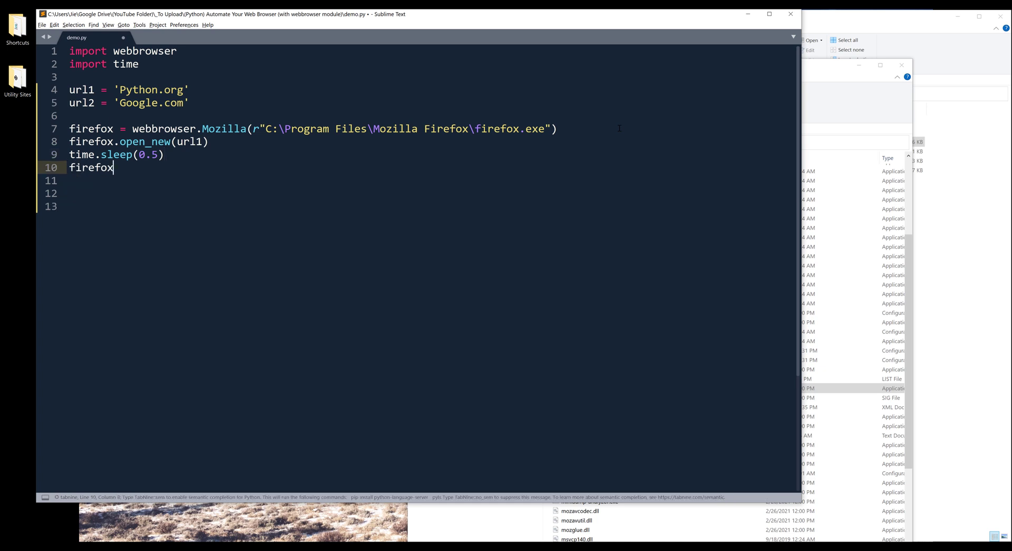
{"action": "type", "text": ".open_new_"}
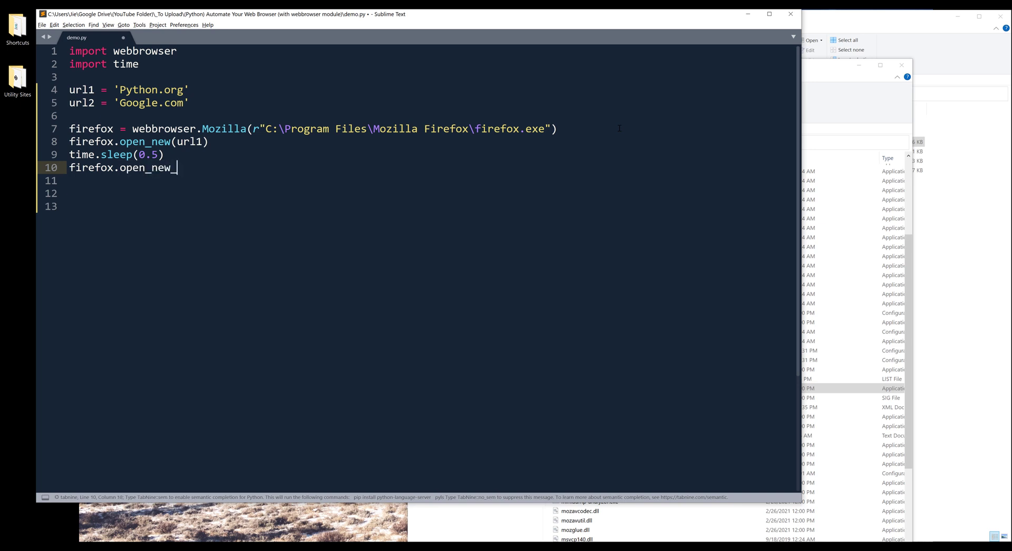
{"action": "type", "text": "tab(ur"}
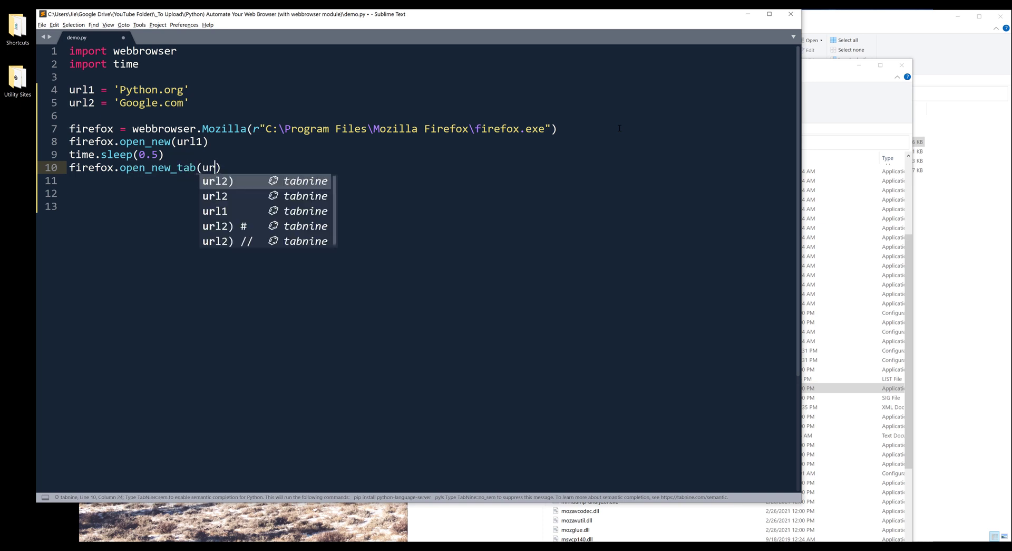
{"action": "type", "text": "l2"}
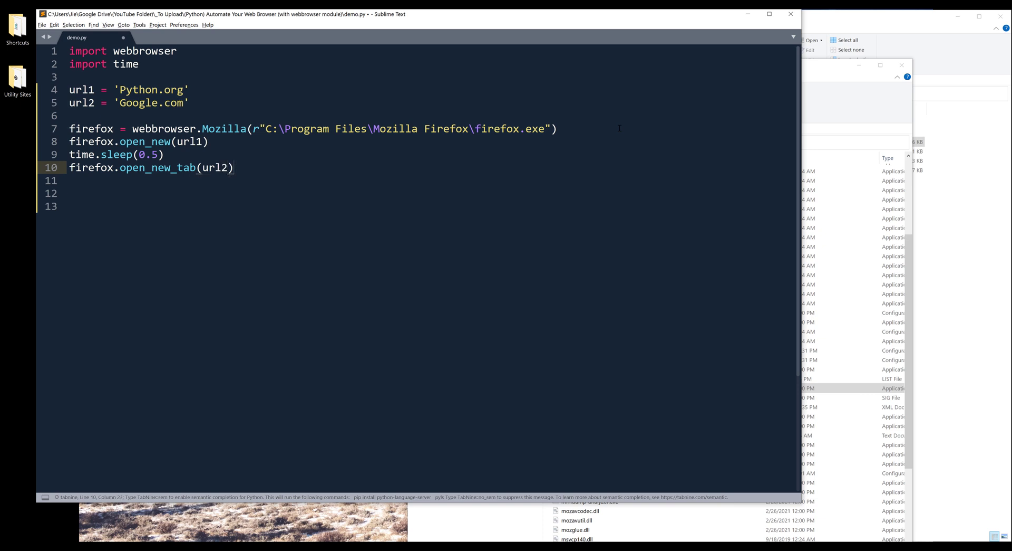
{"action": "key", "text": "ctrl+s"}
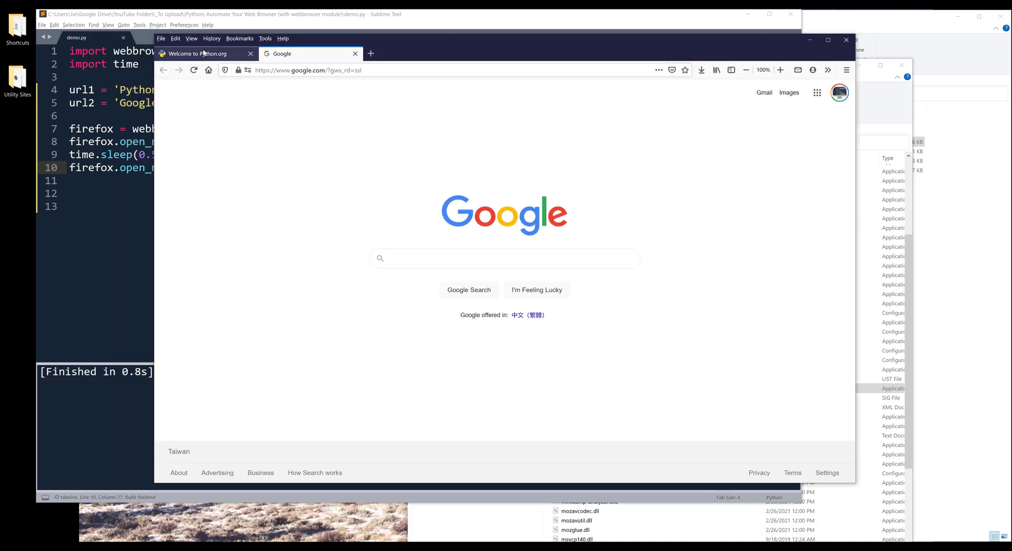
- View the Python.org tab, return to the Google tab, and select its search box
{"action": "left_click", "coordinate": [197, 54]}
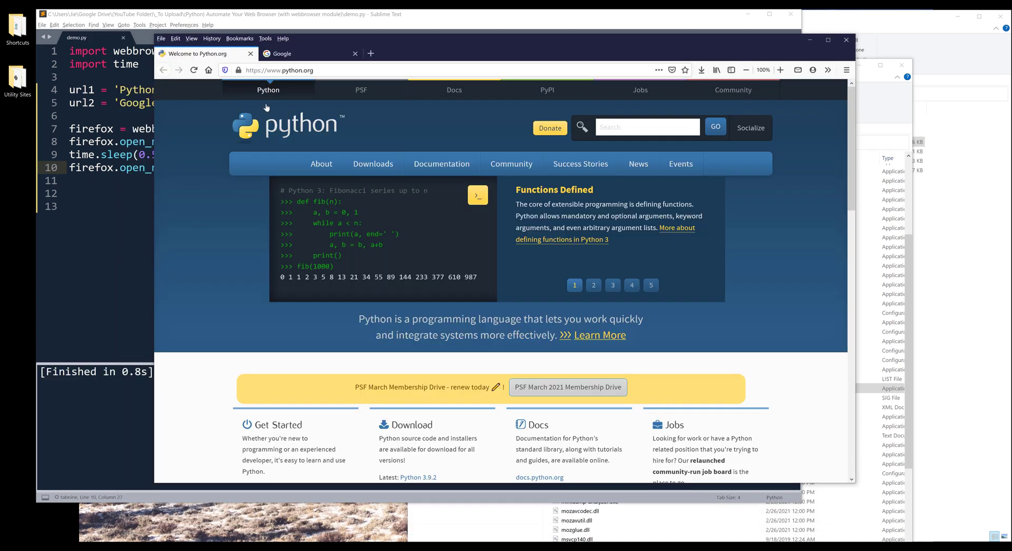
{"action": "left_click", "coordinate": [304, 54]}
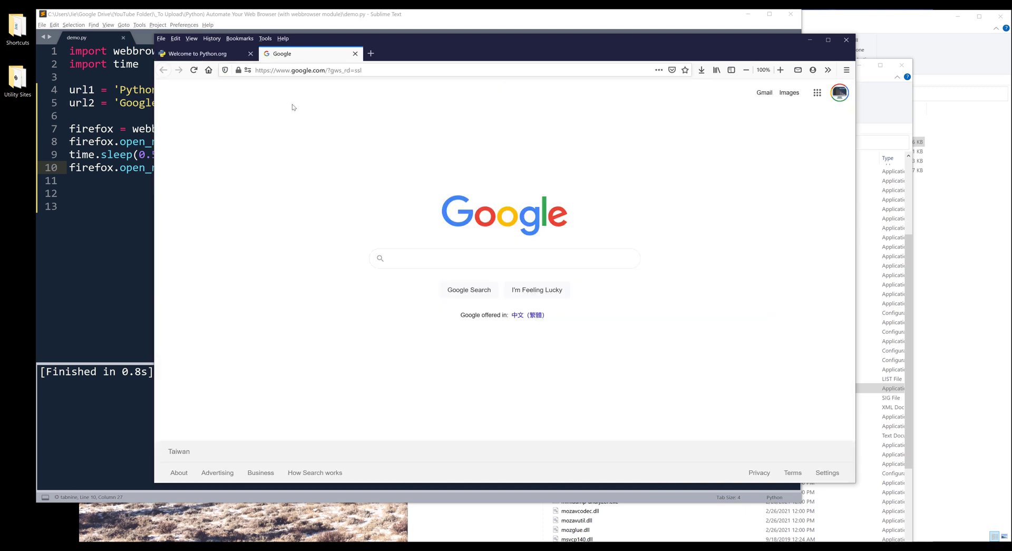
{"action": "left_click", "coordinate": [504, 258]}
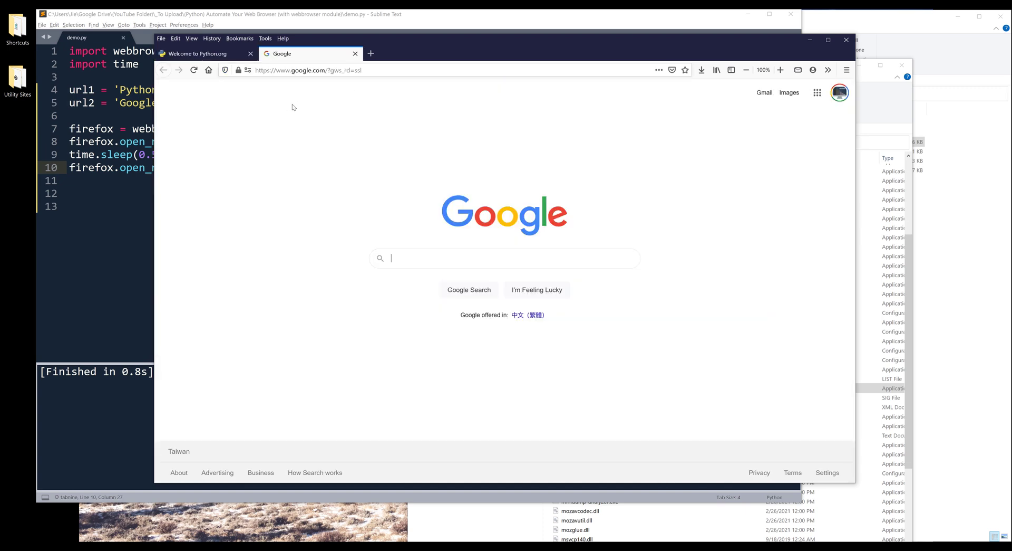